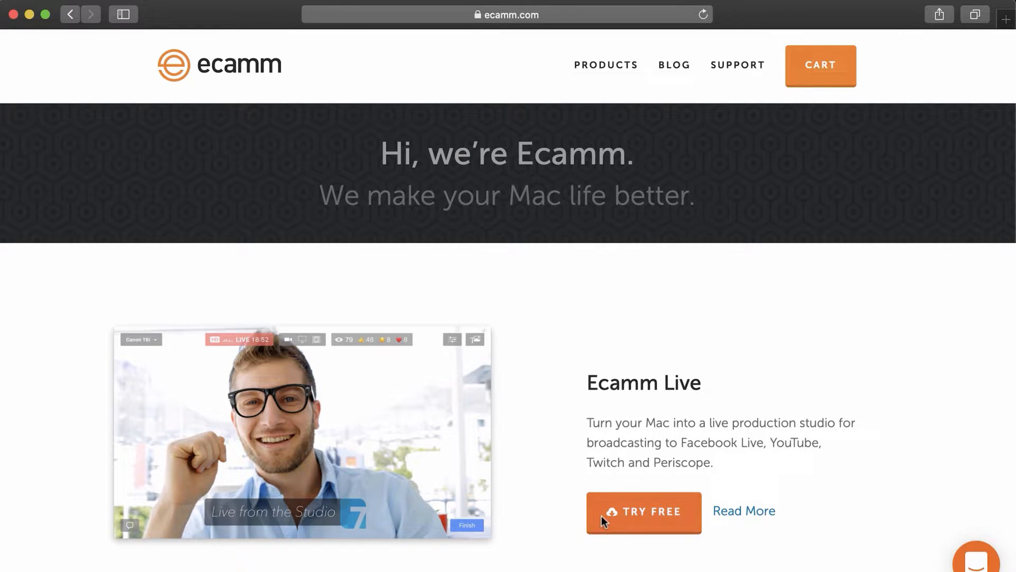
Step: Download the Ecamm Live free trial from ecamm.com
{"action": "left_click", "coordinate": [643, 513]}
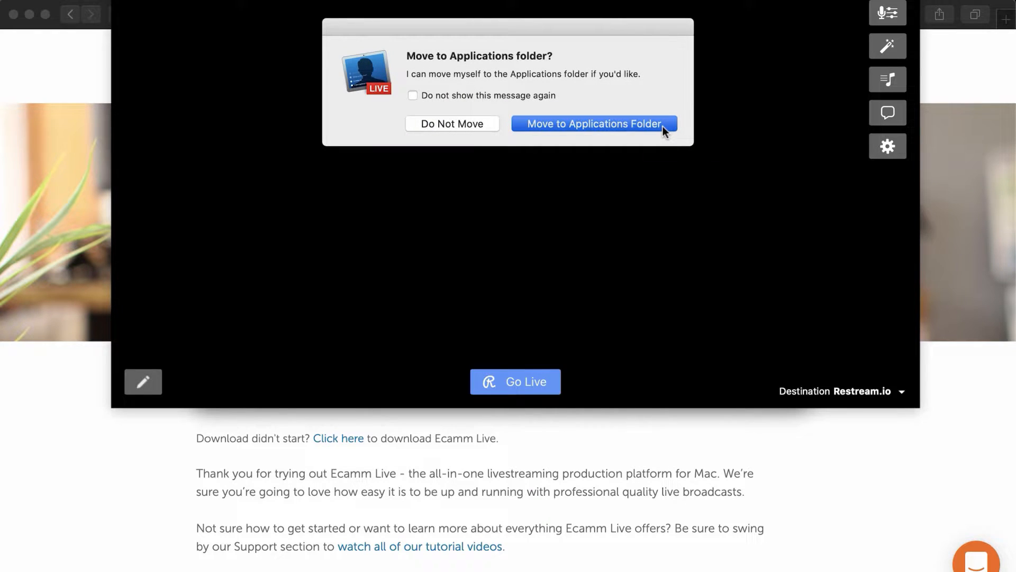
Step: Move Ecamm Live to Applications, allow Downloads access, log in and show the Destination list
{"action": "left_click", "coordinate": [592, 124]}
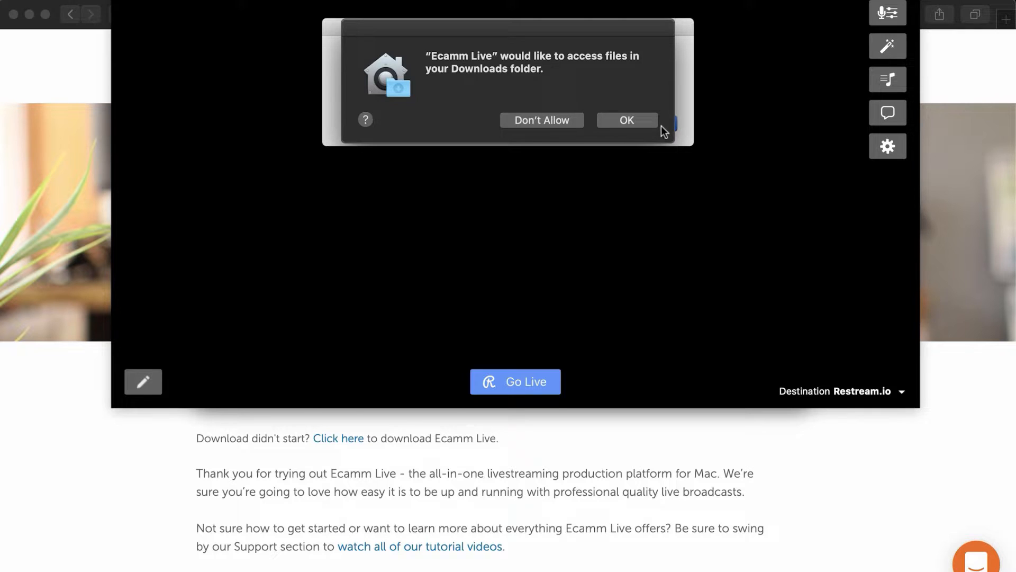
{"action": "left_click", "coordinate": [626, 120]}
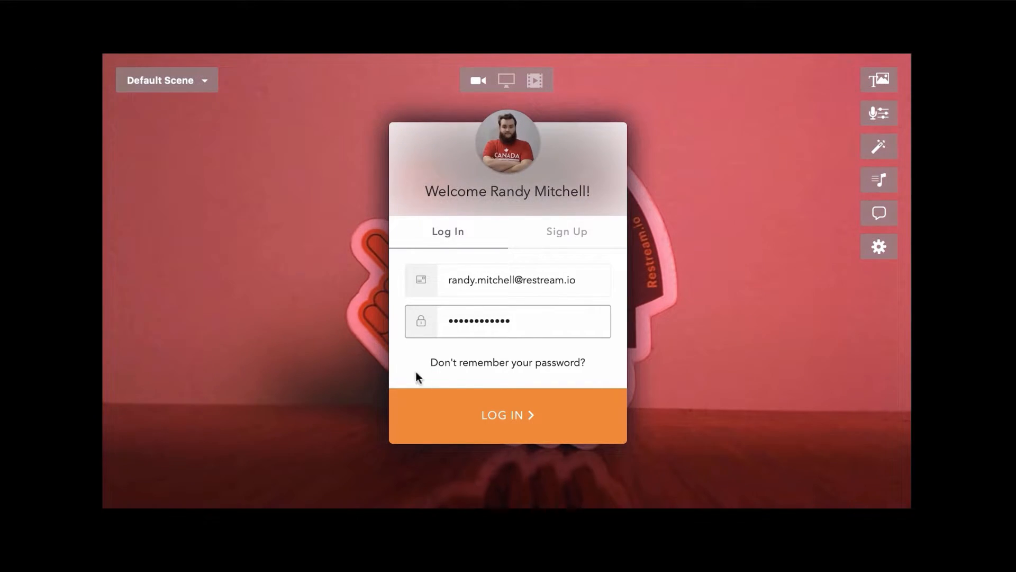
{"action": "left_click", "coordinate": [507, 415]}
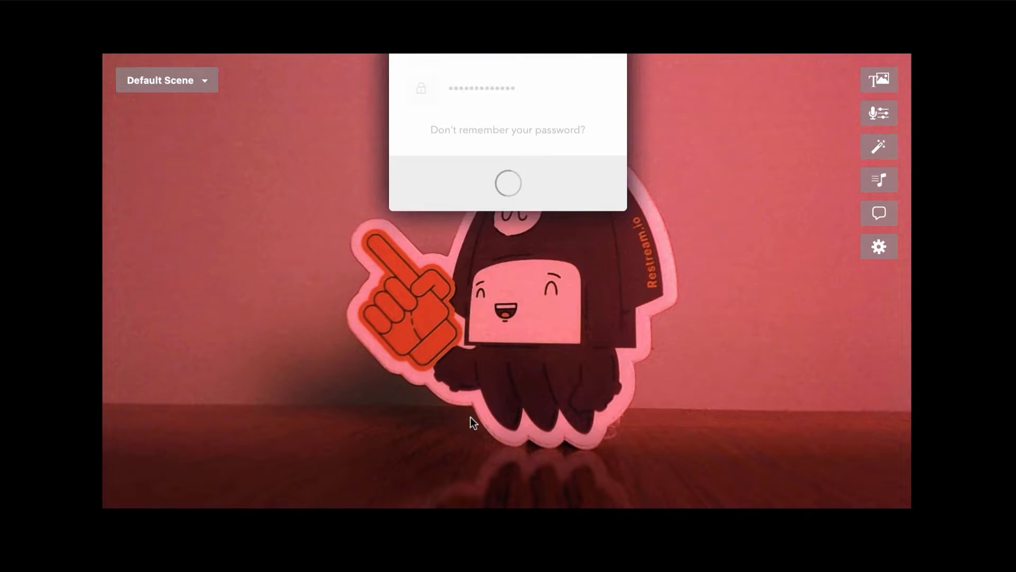
{"action": "left_click", "coordinate": [807, 385]}
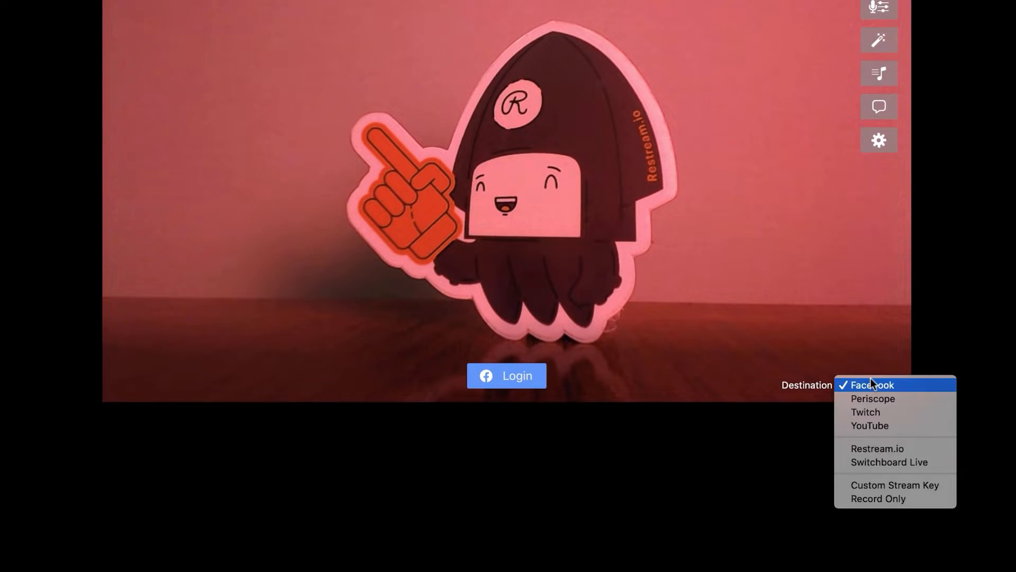
{"action": "mouse_move", "coordinate": [877, 447]}
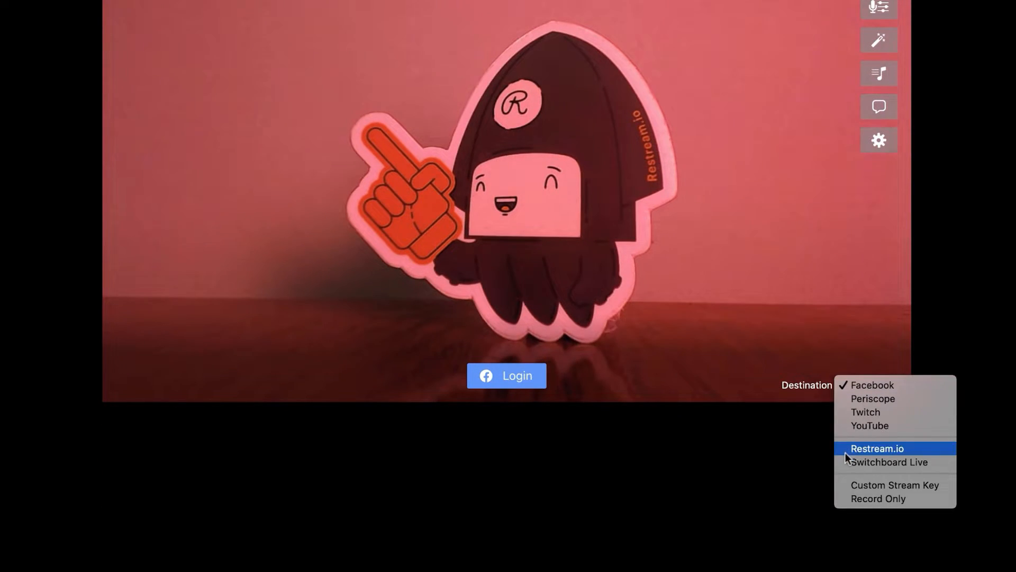
Step: Choose Restream.io as the destination and start the Restream login
{"action": "left_click", "coordinate": [877, 448]}
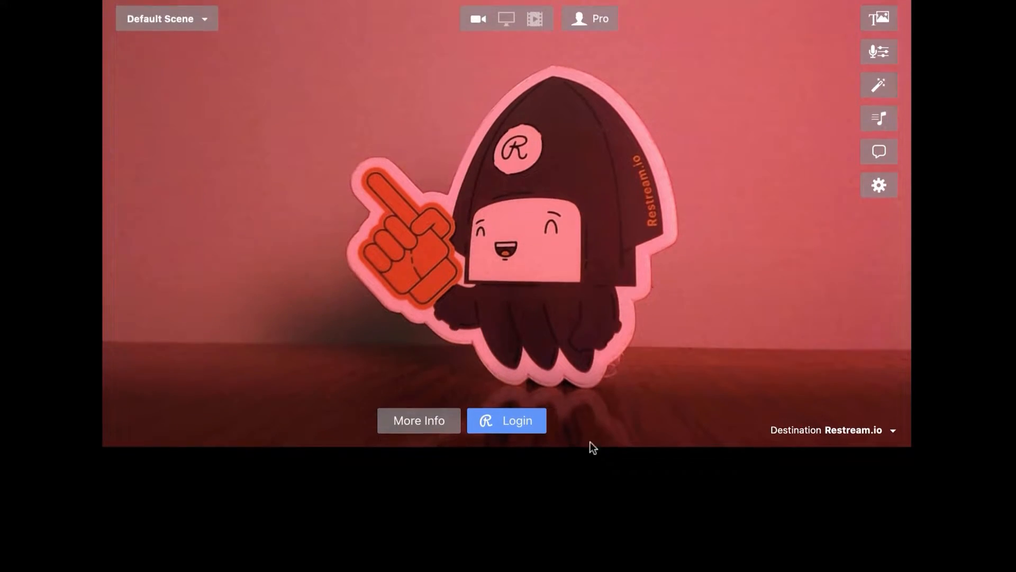
{"action": "left_click", "coordinate": [506, 420]}
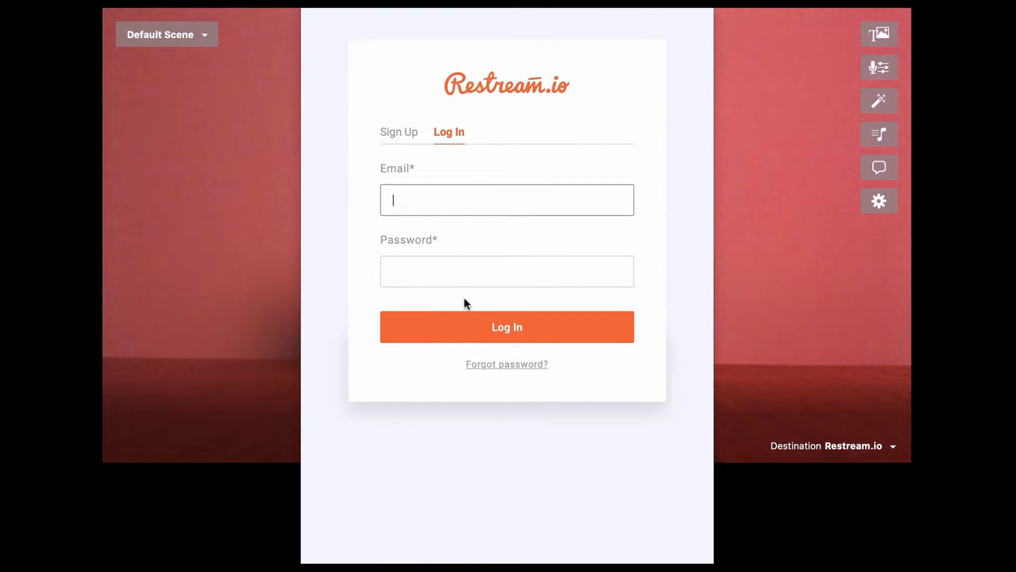
Step: Sign up for a new Restream account, authorize Ecamm Live, and get started on restream.io
{"action": "left_click", "coordinate": [399, 131]}
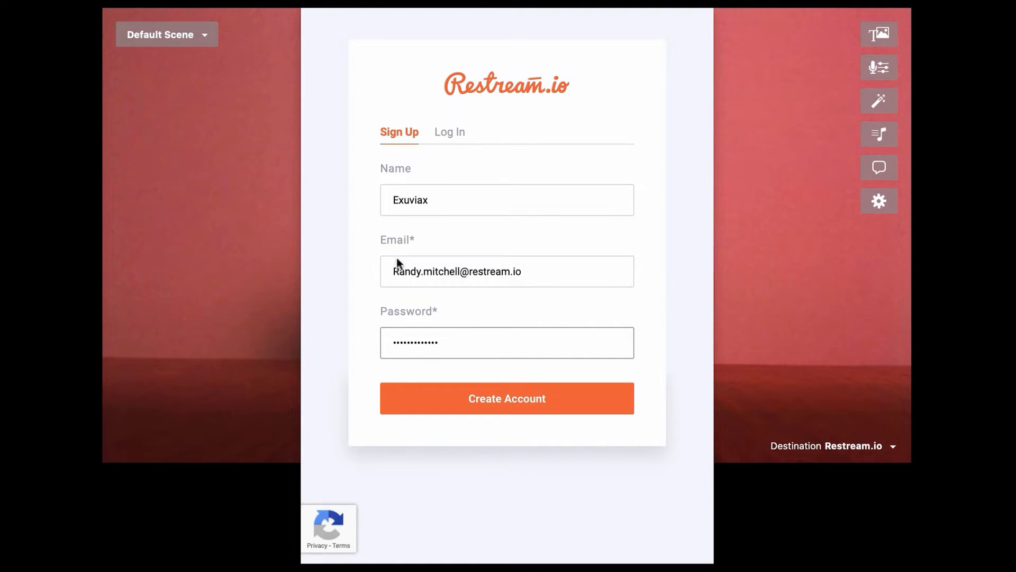
{"action": "left_click", "coordinate": [505, 398]}
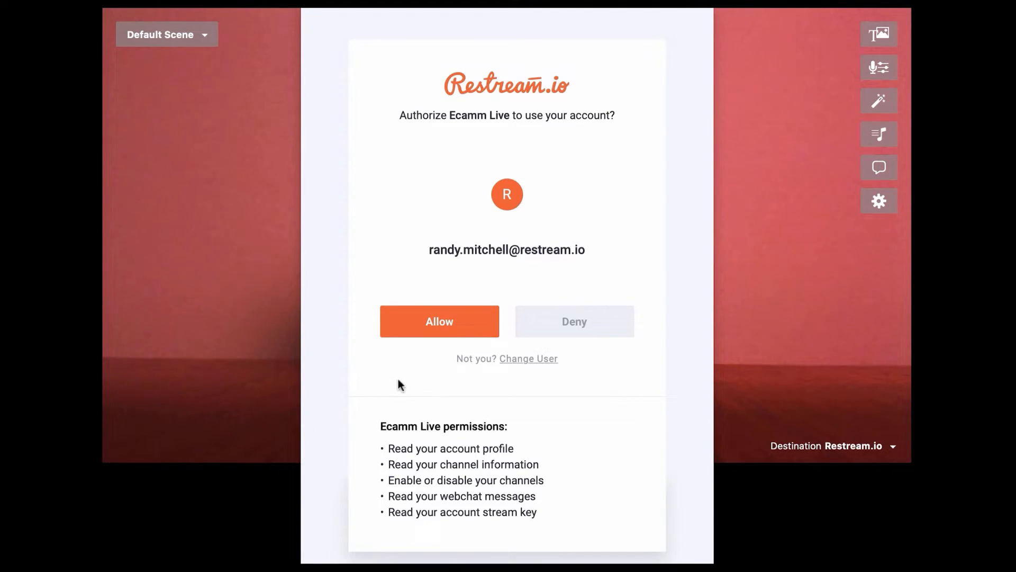
{"action": "left_click", "coordinate": [438, 321]}
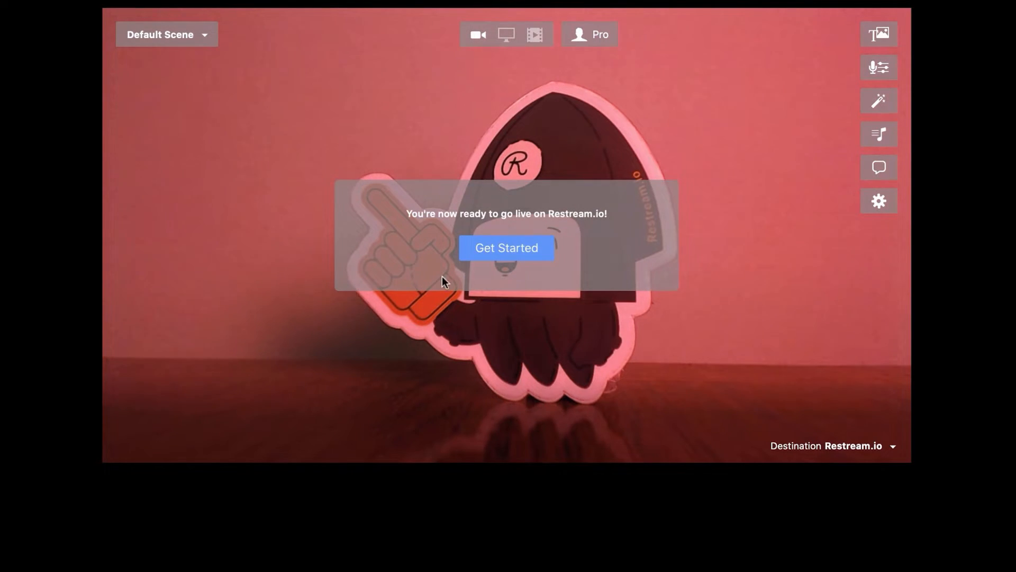
{"action": "left_click", "coordinate": [506, 247]}
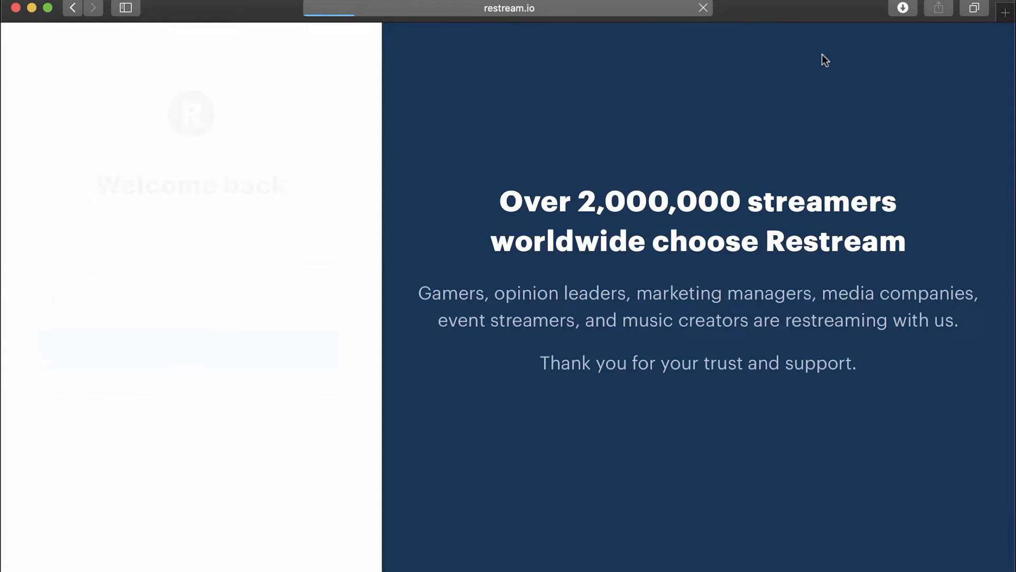
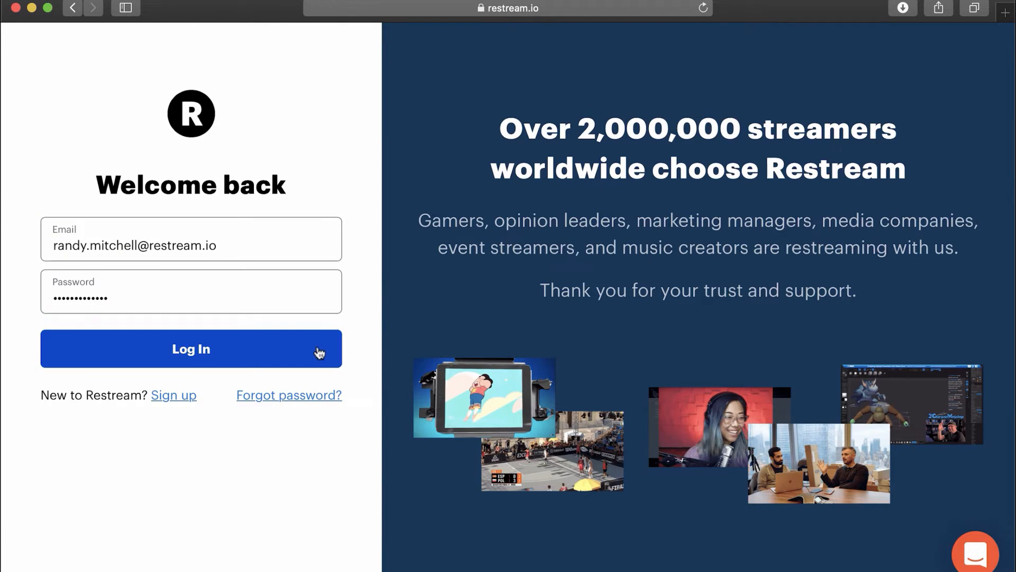
Step: Log in to the Restream dashboard, go live from Ecamm Live, and view the stream on YouTube
{"action": "left_click", "coordinate": [191, 349]}
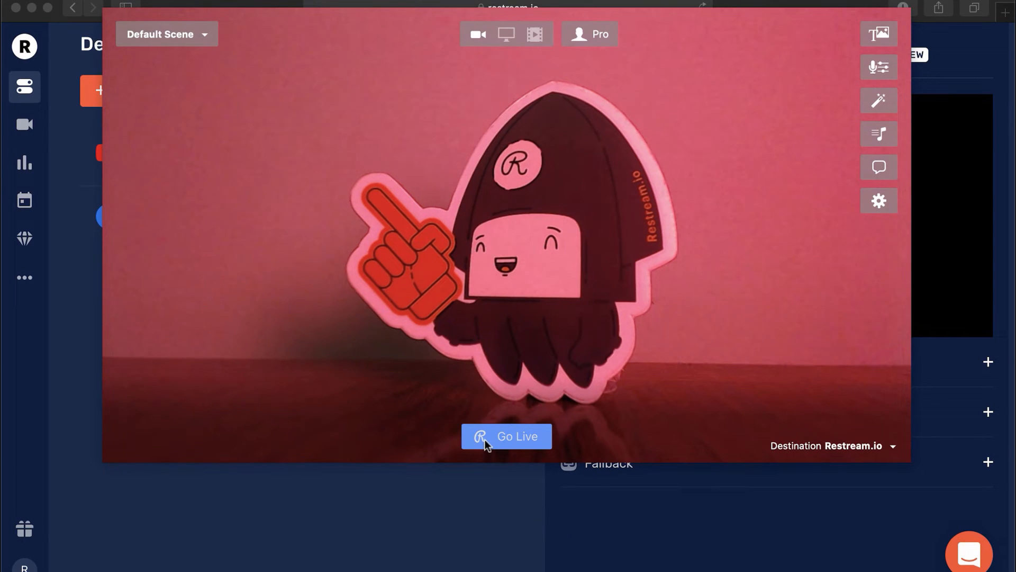
{"action": "left_click", "coordinate": [506, 435]}
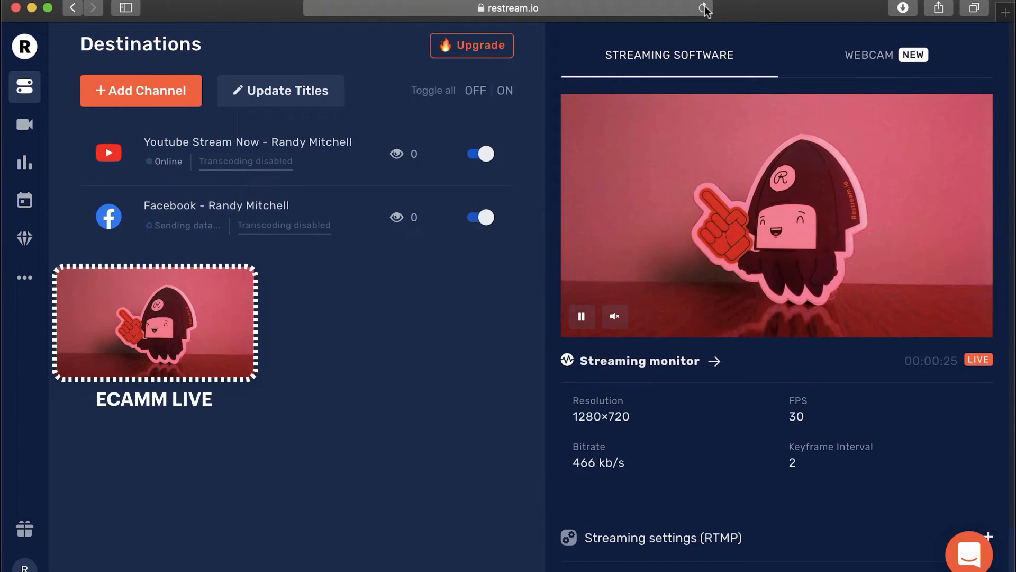
{"action": "left_click", "coordinate": [507, 39]}
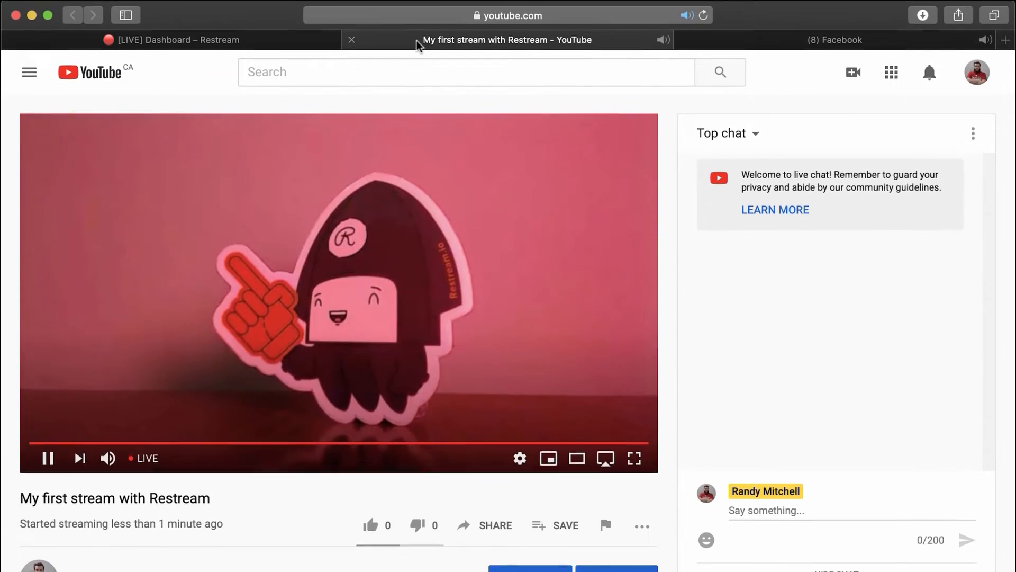